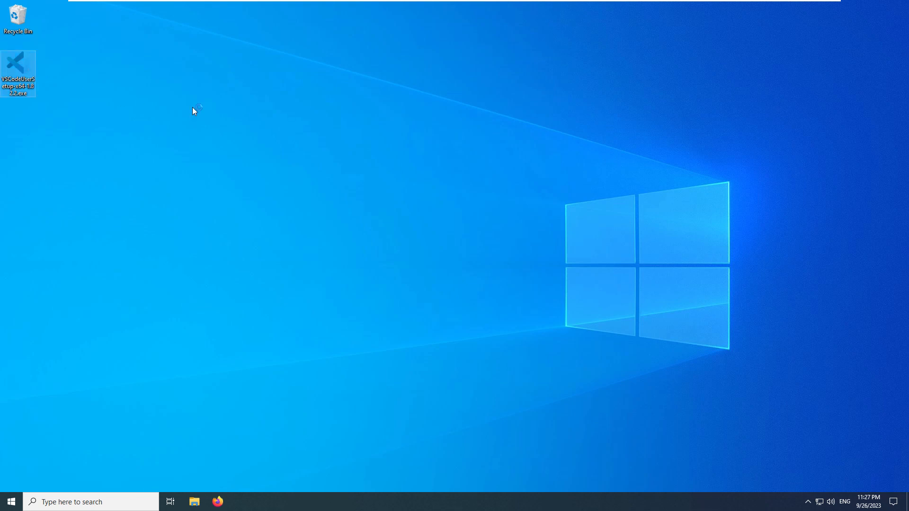
{"action": "mouse_move", "coordinate": [243, 120]}
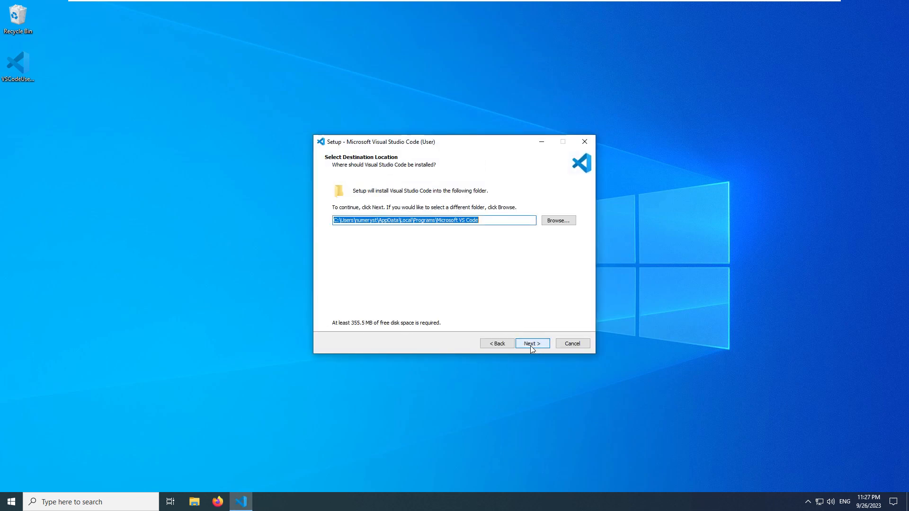
- Install VS Code with default location and Start Menu folder, adding 'Open with Code' to folder context menus
{"action": "left_click", "coordinate": [531, 342]}
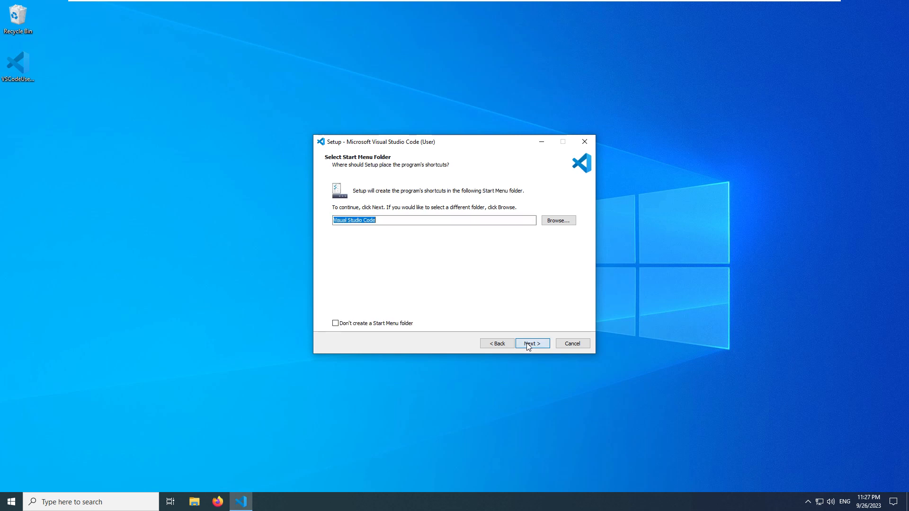
{"action": "left_click", "coordinate": [531, 342]}
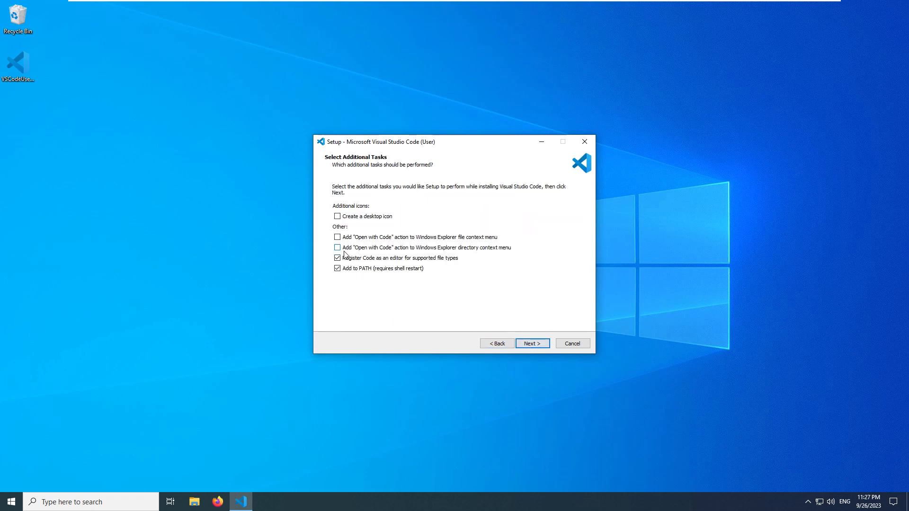
{"action": "left_click", "coordinate": [336, 247]}
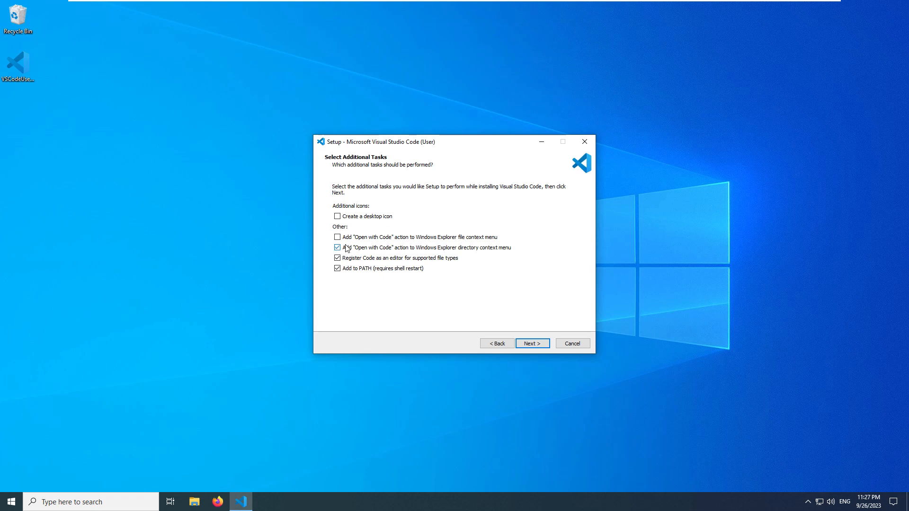
{"action": "left_click", "coordinate": [531, 342]}
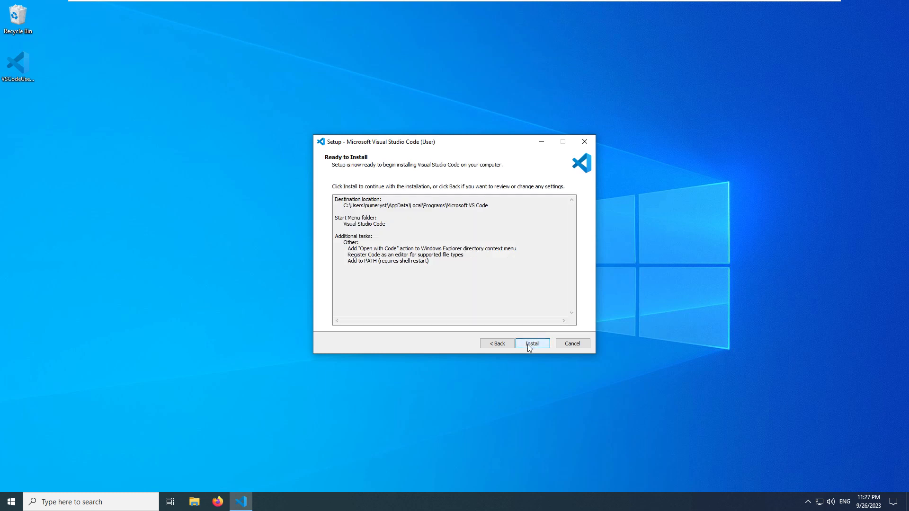
{"action": "left_click", "coordinate": [531, 343]}
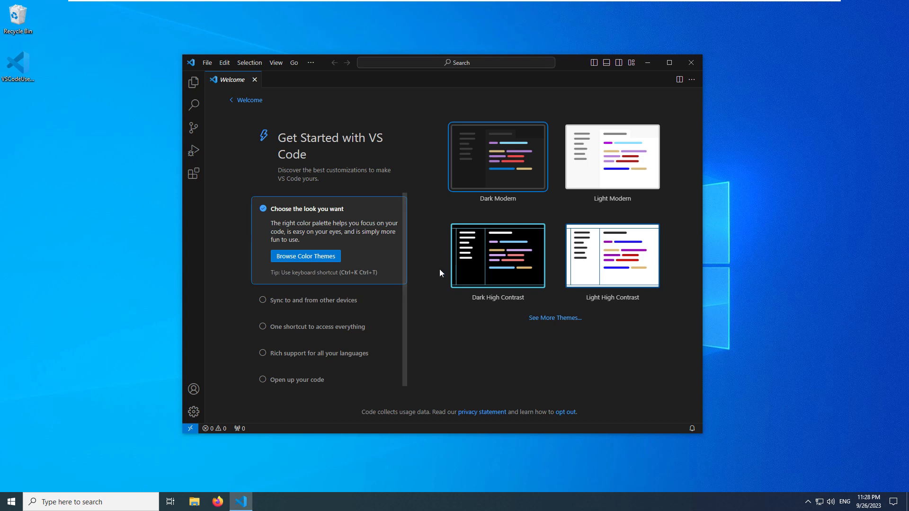
{"action": "mouse_move", "coordinate": [300, 290]}
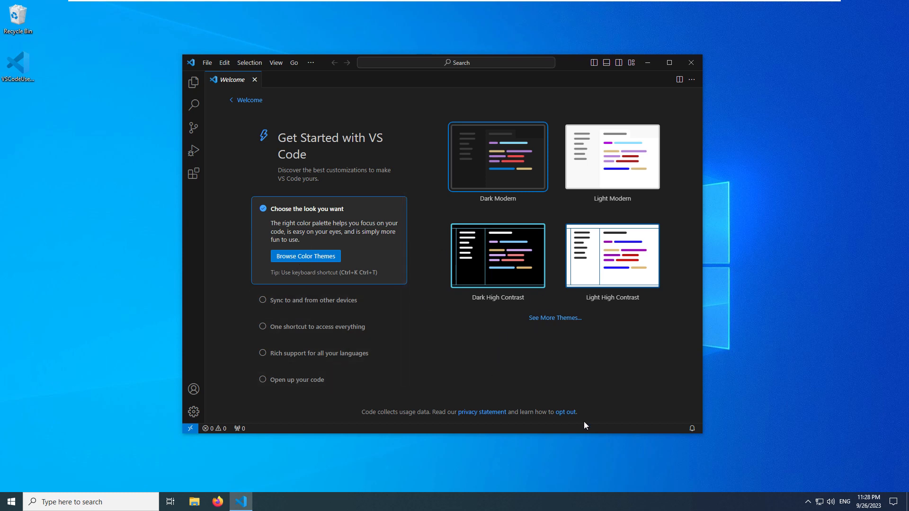
{"action": "mouse_move", "coordinate": [235, 103]}
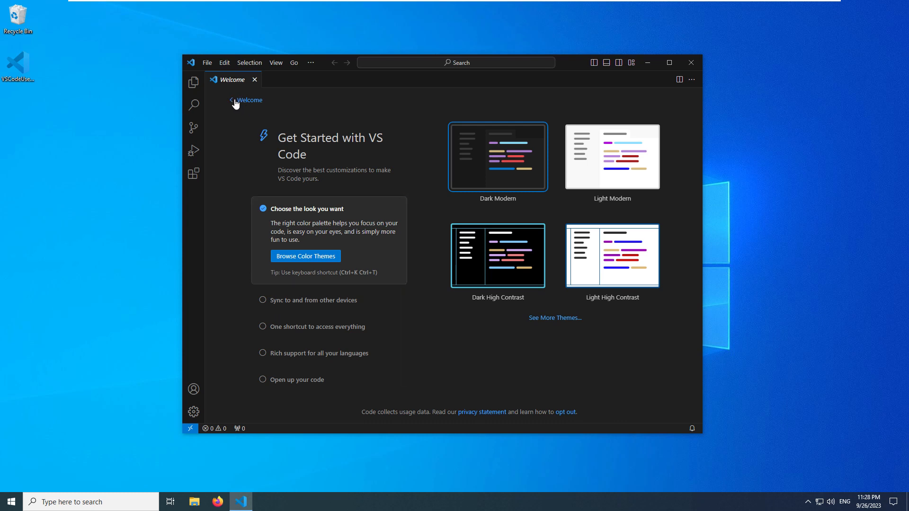
- Disable 'Show welcome page on startup' and close the Welcome tab
{"action": "left_click", "coordinate": [245, 100]}
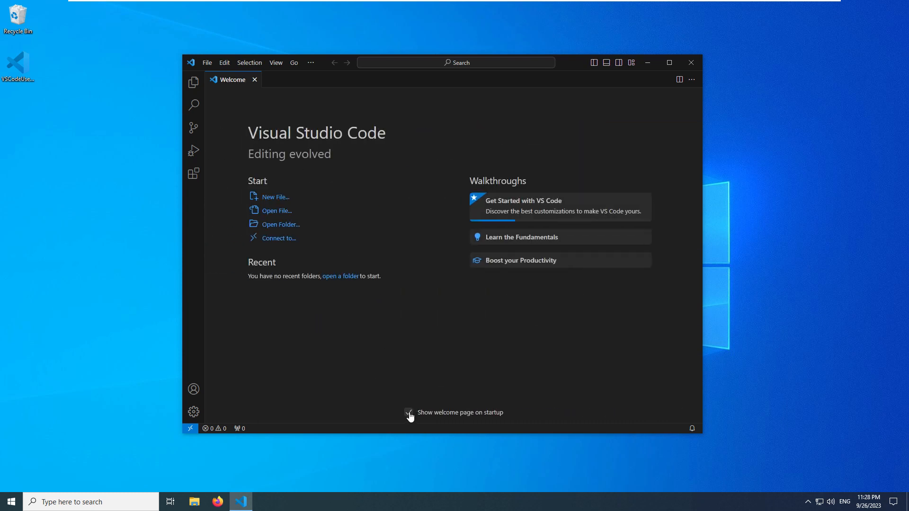
{"action": "left_click", "coordinate": [407, 411]}
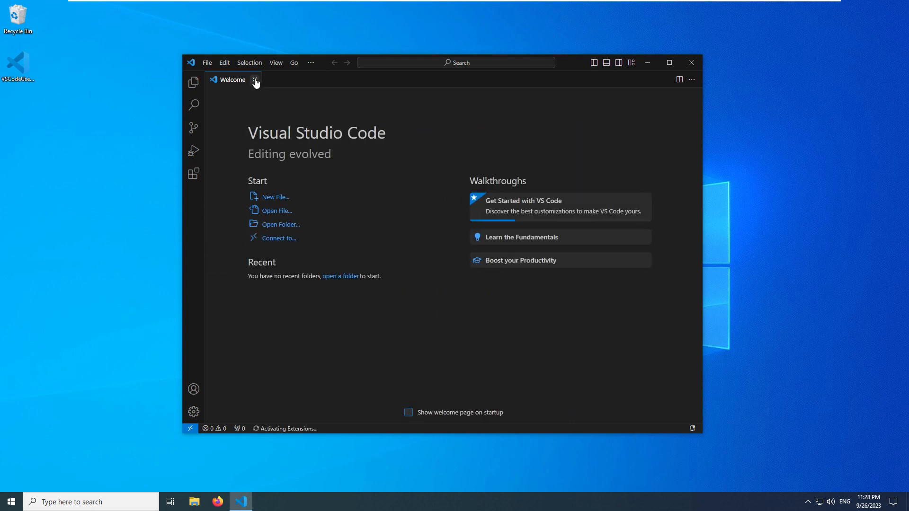
{"action": "left_click", "coordinate": [255, 80]}
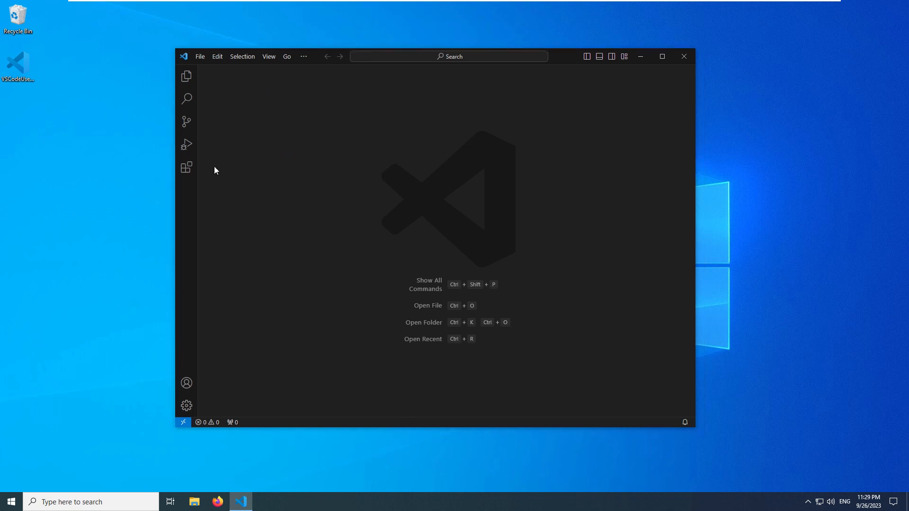
- Search the Extensions marketplace for 'julia' and install the Julia Language Support extension
{"action": "left_click", "coordinate": [187, 168]}
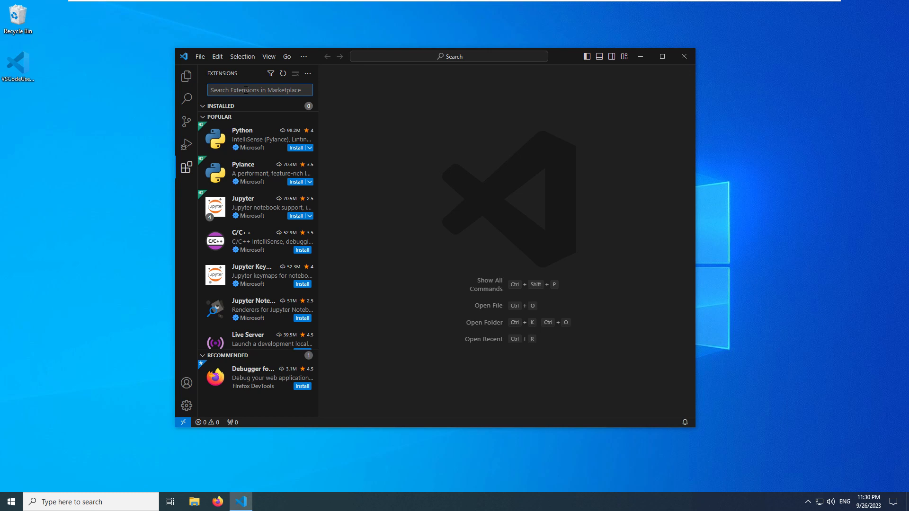
{"action": "type", "text": "julia"}
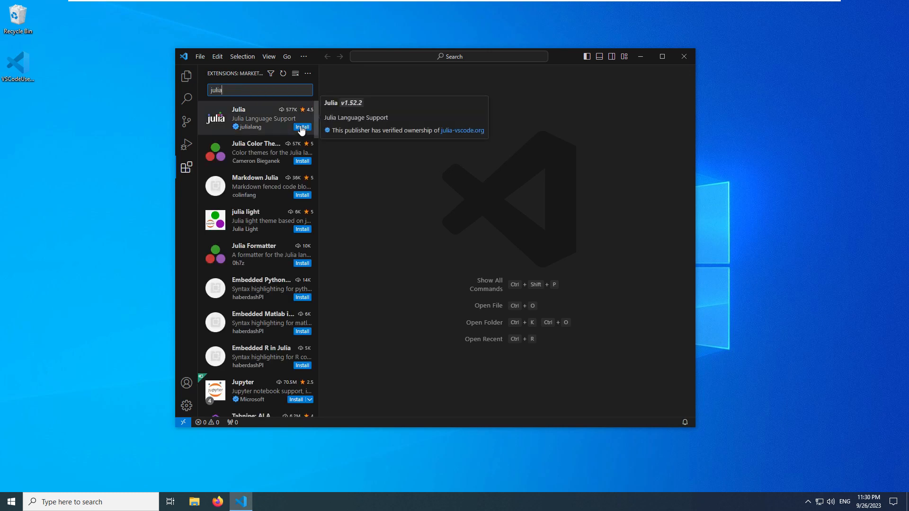
{"action": "left_click", "coordinate": [302, 127]}
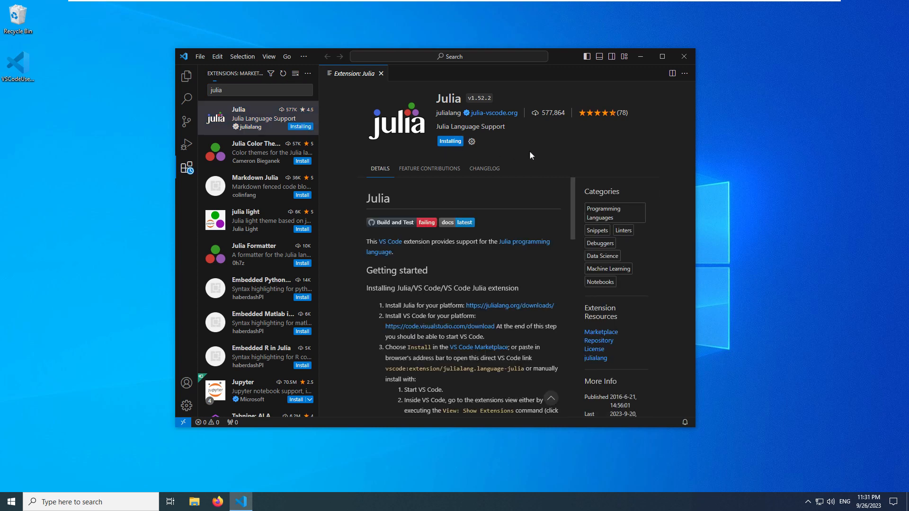
{"action": "left_click", "coordinate": [187, 77]}
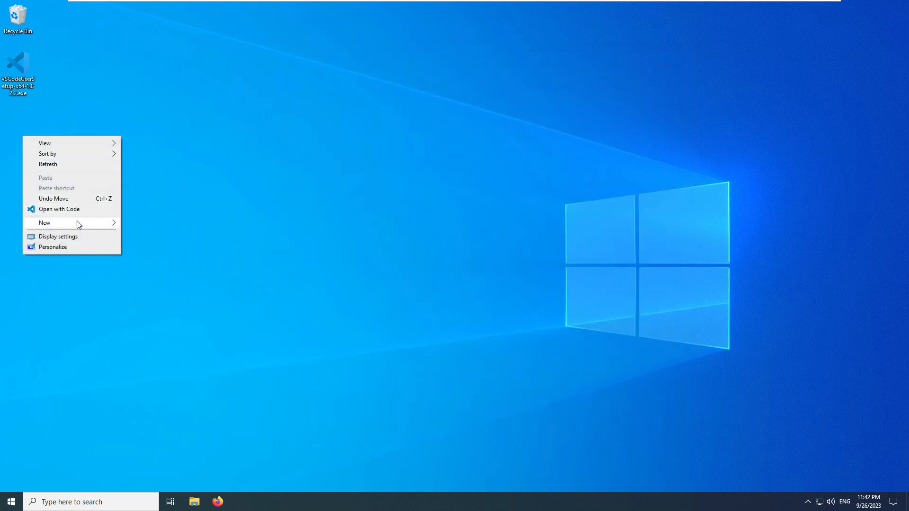
- Create a JuliaProjects folder on the desktop, open it and show its context menu
{"action": "left_click", "coordinate": [44, 223]}
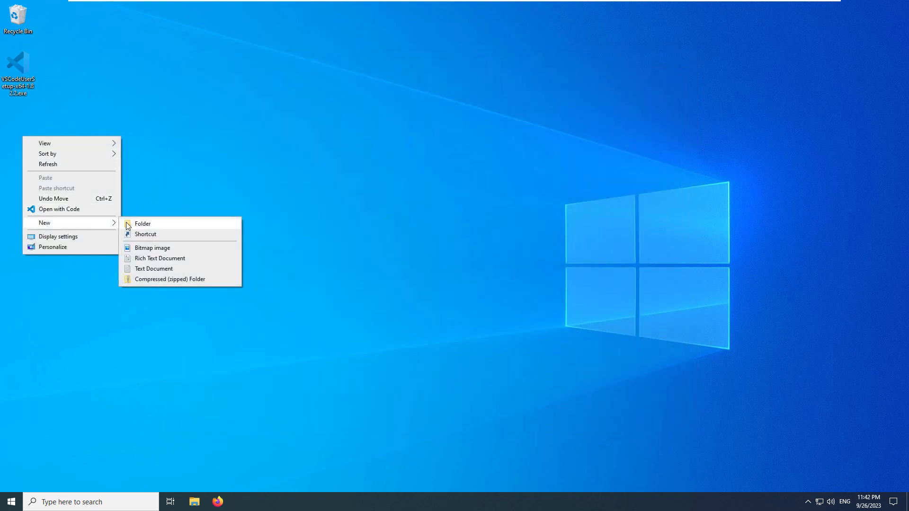
{"action": "left_click", "coordinate": [143, 223]}
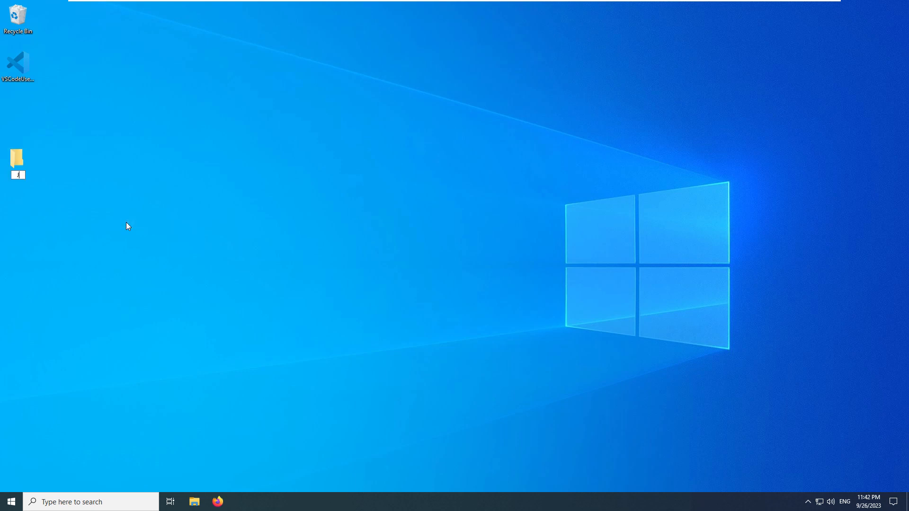
{"action": "type", "text": "JuliaProjects"}
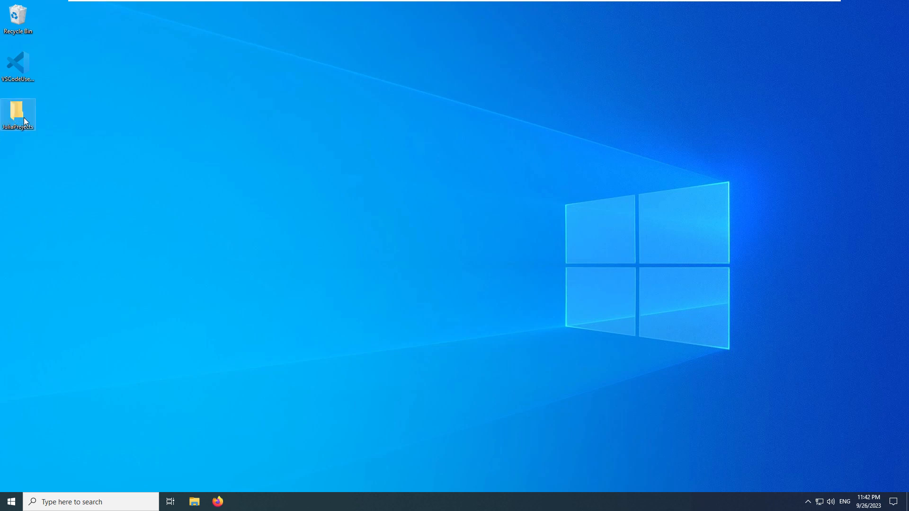
{"action": "double_click", "coordinate": [18, 114]}
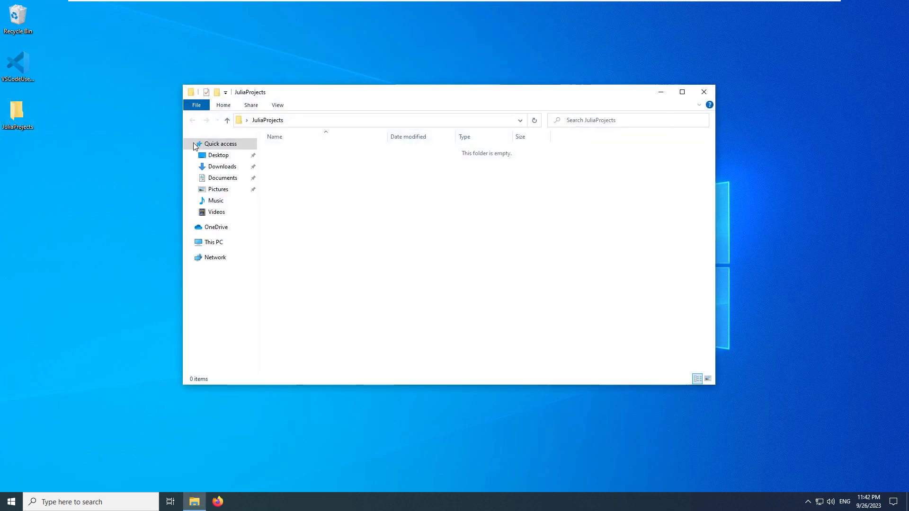
{"action": "right_click", "coordinate": [385, 230]}
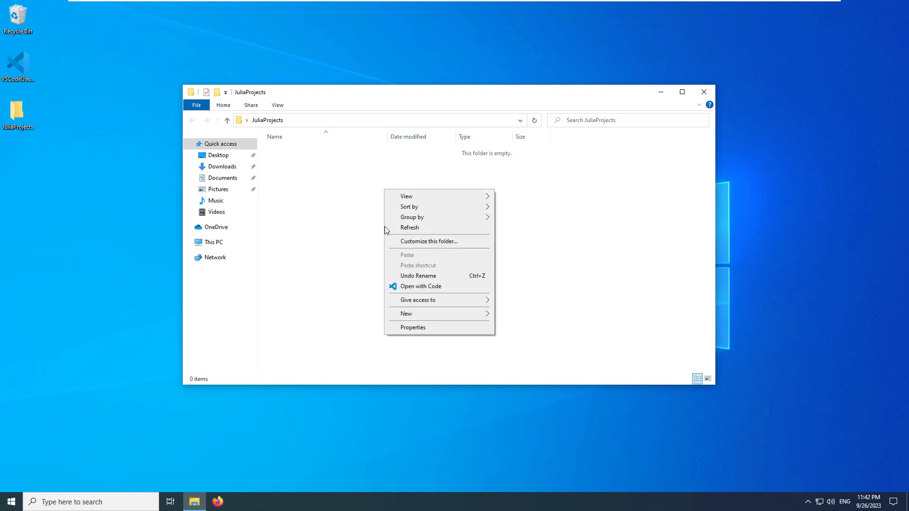
- Open JuliaProjects with Code and trust it along with its parent Desktop folder
{"action": "left_click", "coordinate": [421, 286]}
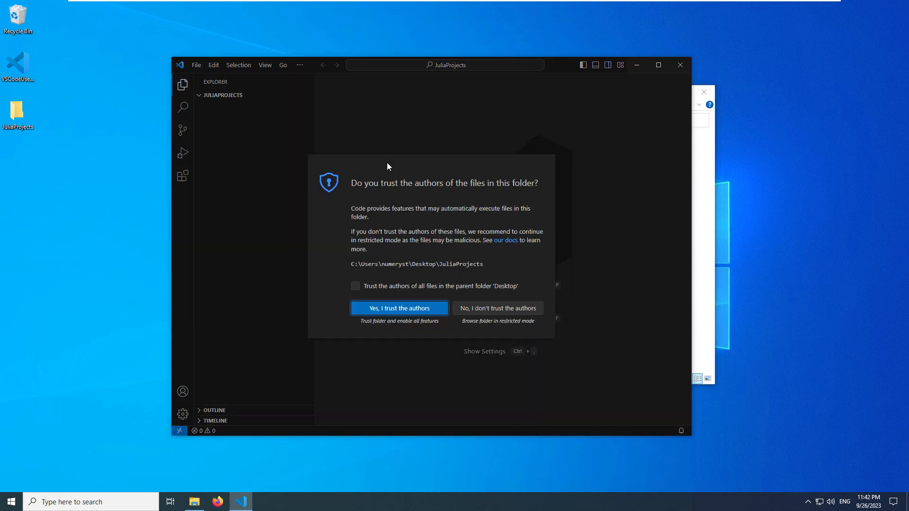
{"action": "left_click", "coordinate": [355, 286]}
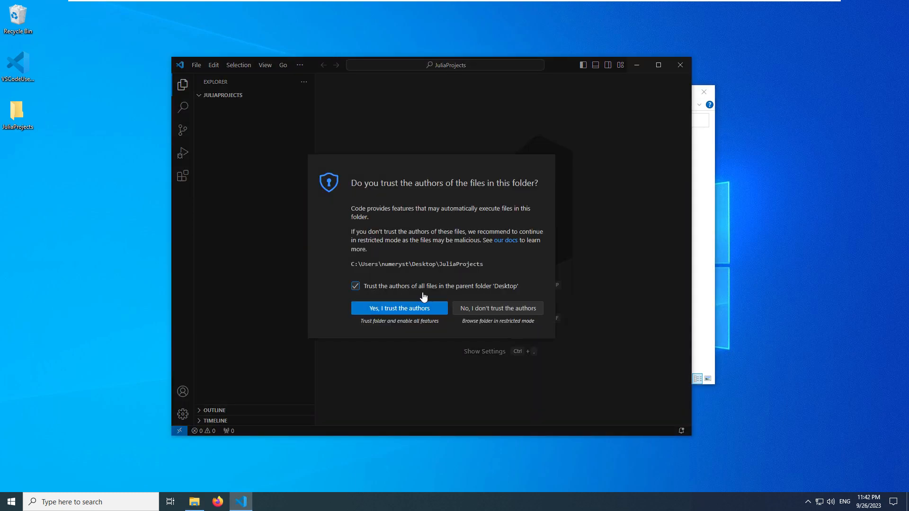
{"action": "left_click", "coordinate": [398, 308]}
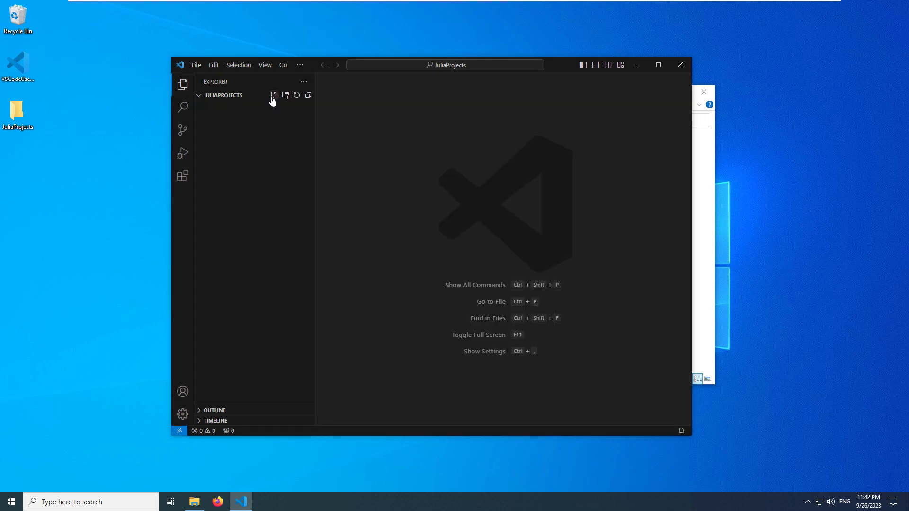
- Create example1.jl in JuliaProjects and check the Julia workspace panel before returning to Explorer
{"action": "left_click", "coordinate": [272, 94]}
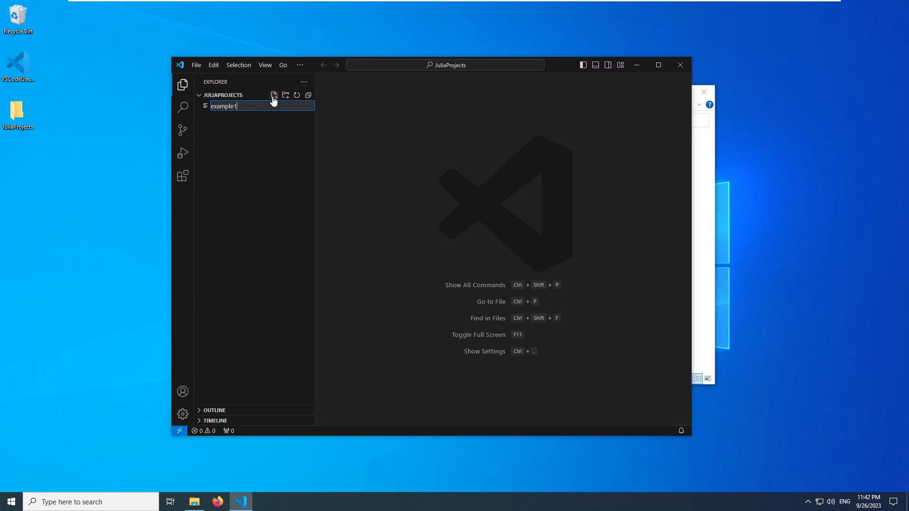
{"action": "type", "text": ".jl"}
{"action": "key", "text": "Enter"}
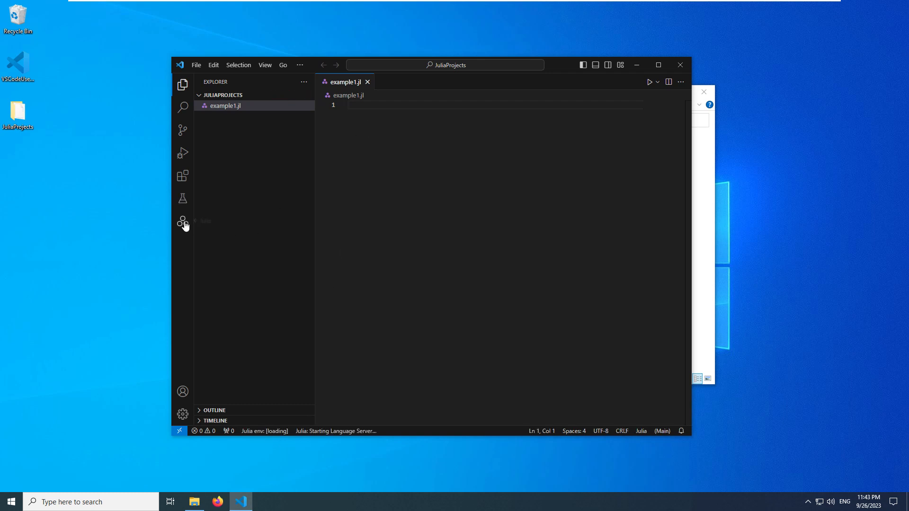
{"action": "left_click", "coordinate": [183, 221]}
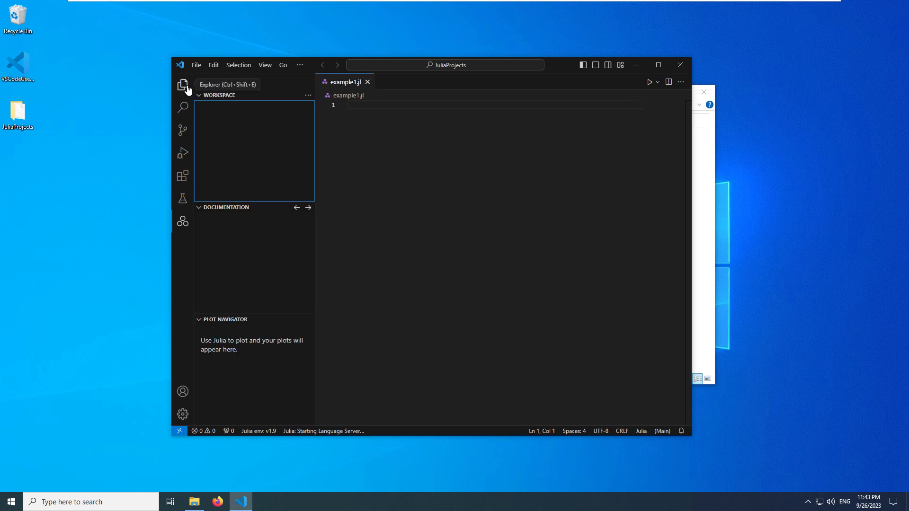
{"action": "left_click", "coordinate": [182, 84]}
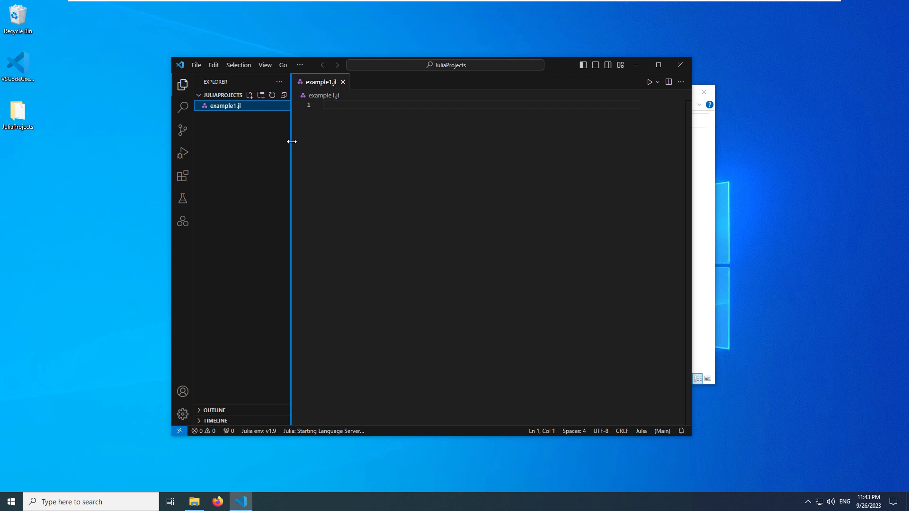
- Write println("Numeryst.com") in example1.jl and list the Julia run options
{"action": "type", "text": "println("}
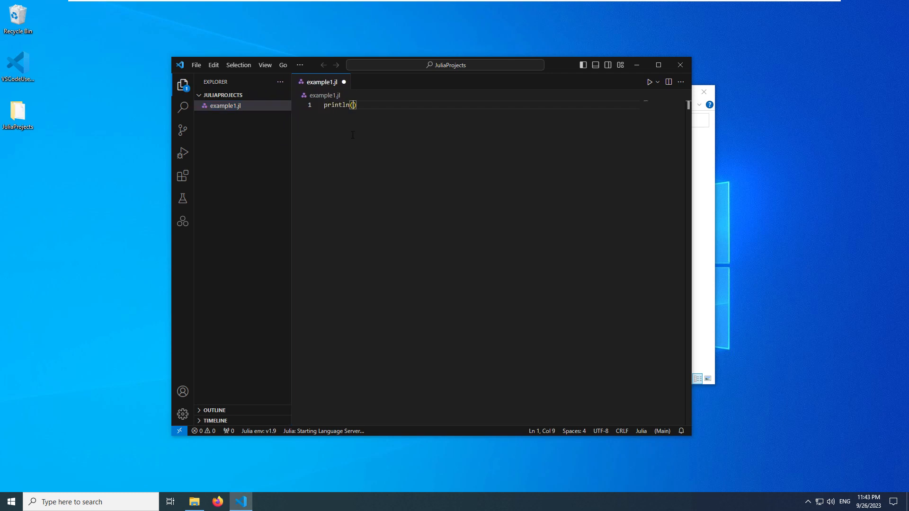
{"action": "type", "text": "\"Numery\""}
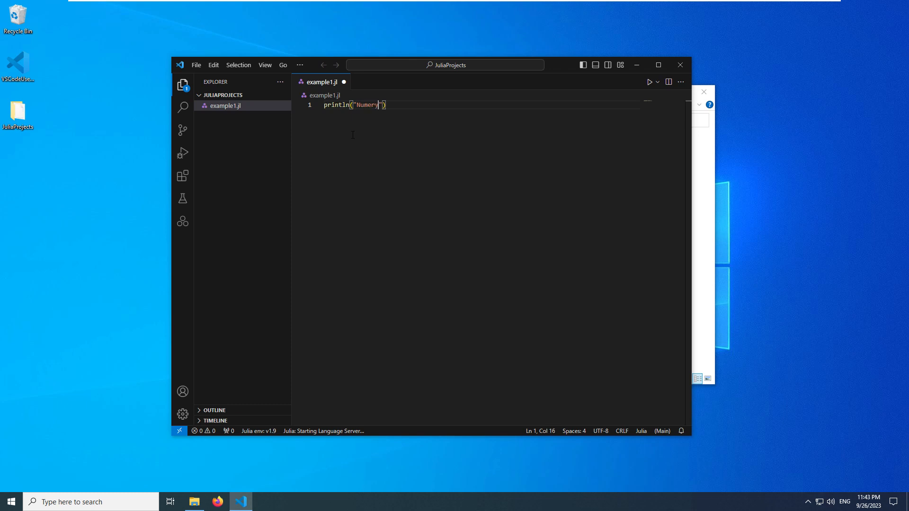
{"action": "type", "text": "st.com"}
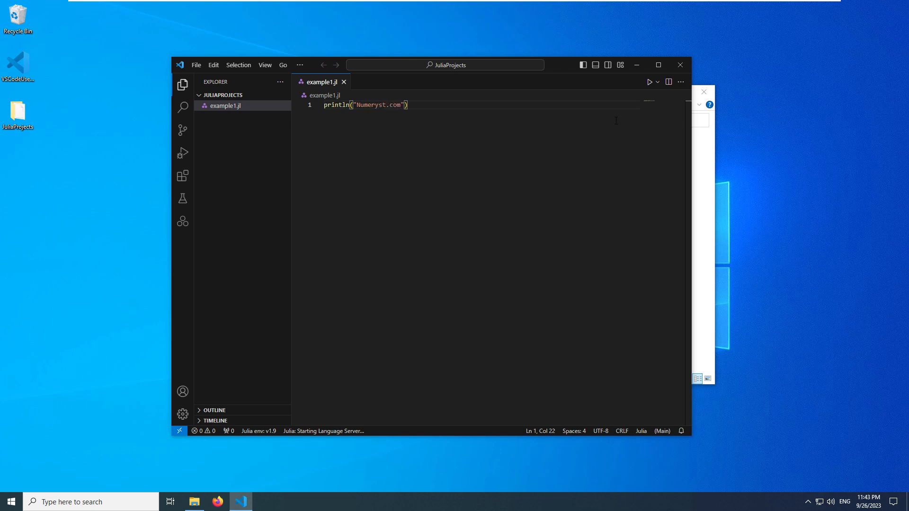
{"action": "left_click", "coordinate": [657, 81]}
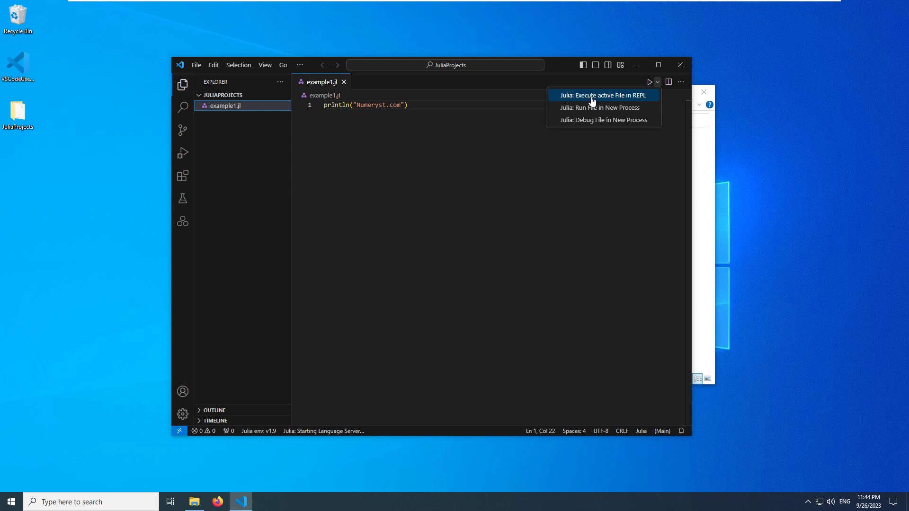
- Execute example1.jl in the Julia REPL, evaluate 1+1 there, and begin a for i=1:10 loop
{"action": "left_click", "coordinate": [601, 94]}
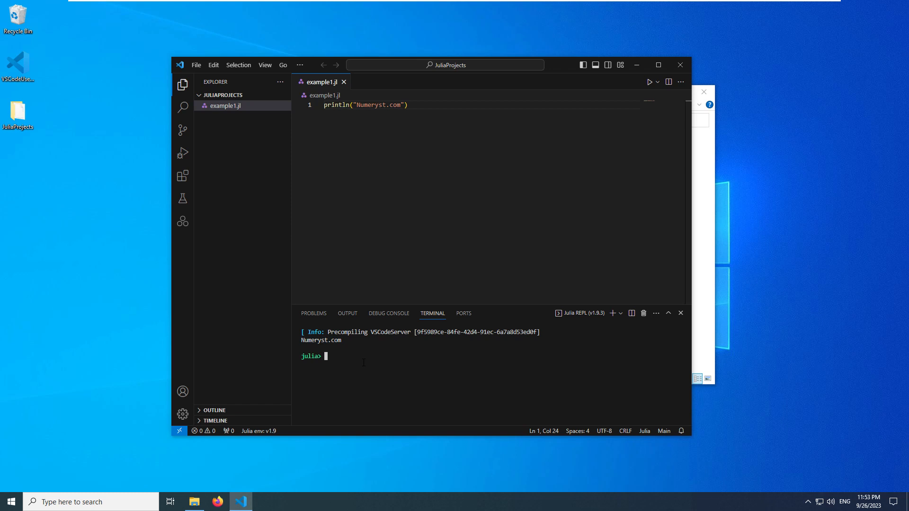
{"action": "type", "text": "1+1"}
{"action": "type", "text": "2*3"}
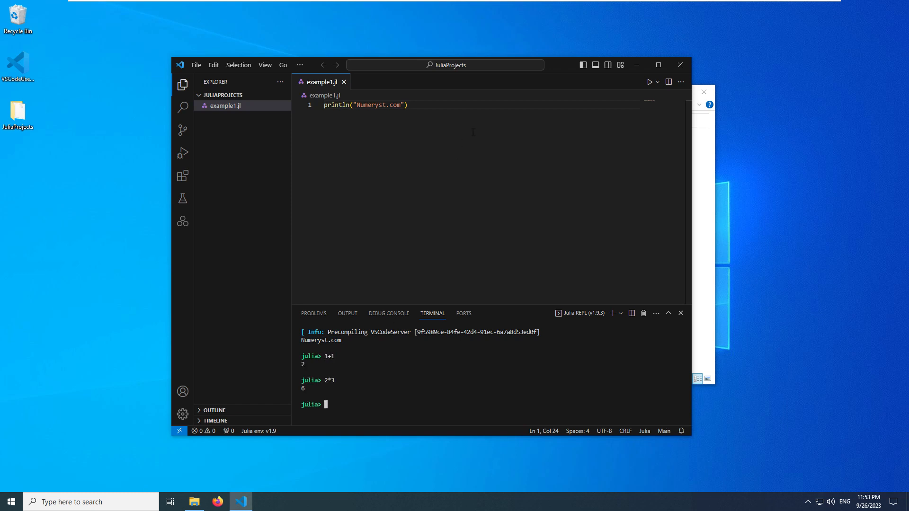
{"action": "type", "text": "for i="}
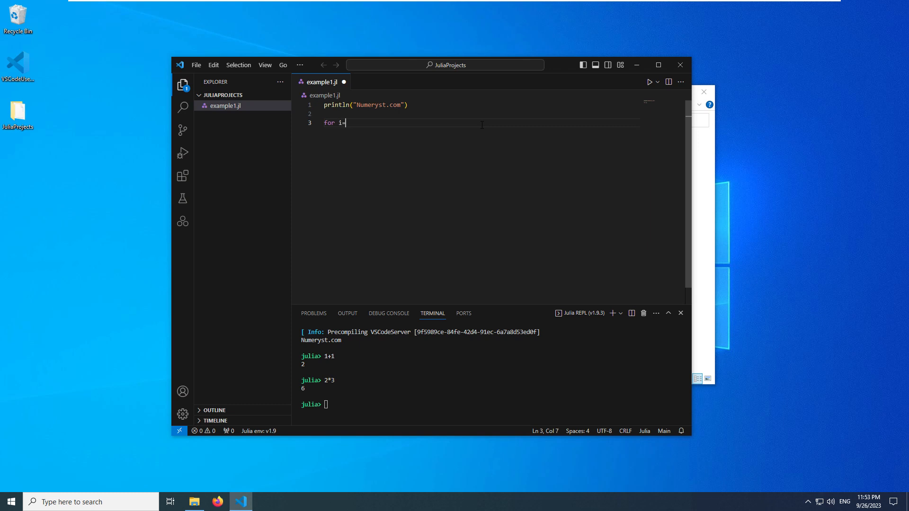
{"action": "type", "text": "=1:10"}
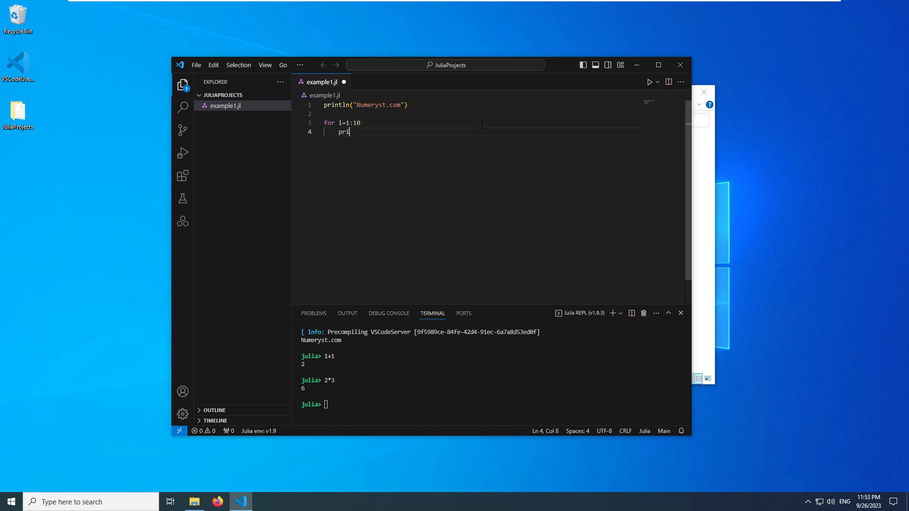